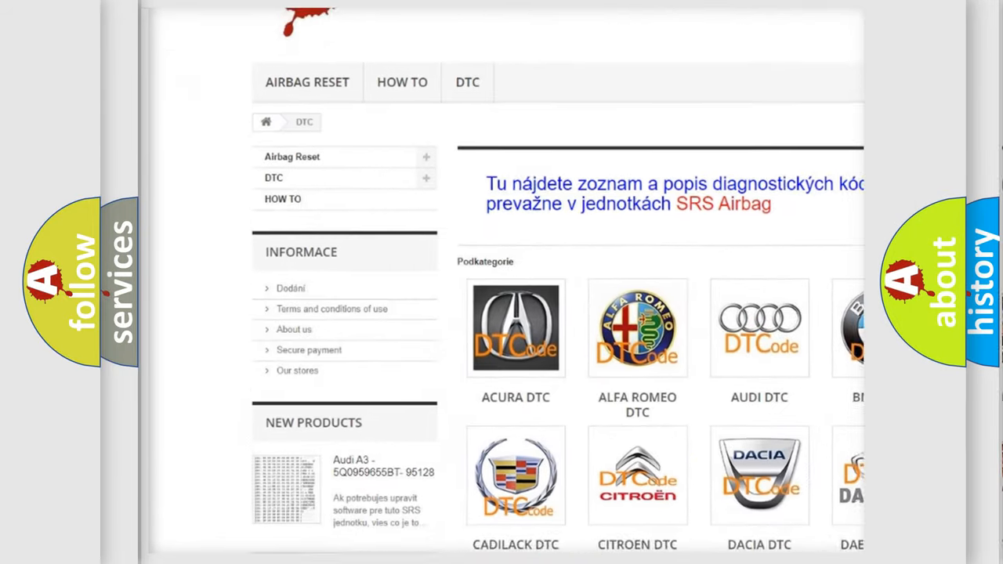
{"action": "scroll", "scroll_direction": "down", "scroll_amount": 3}
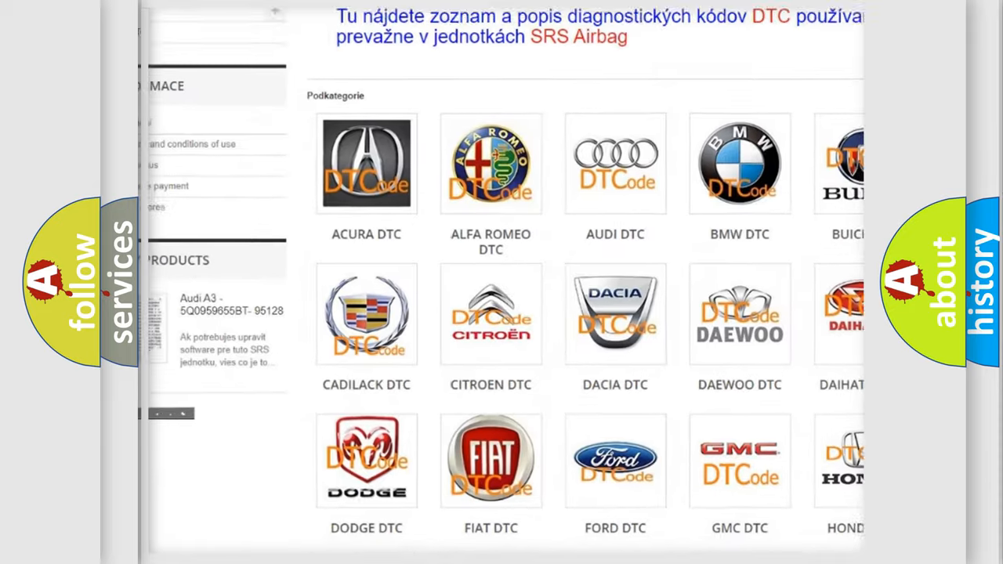
{"action": "scroll", "scroll_direction": "down", "scroll_amount": 3}
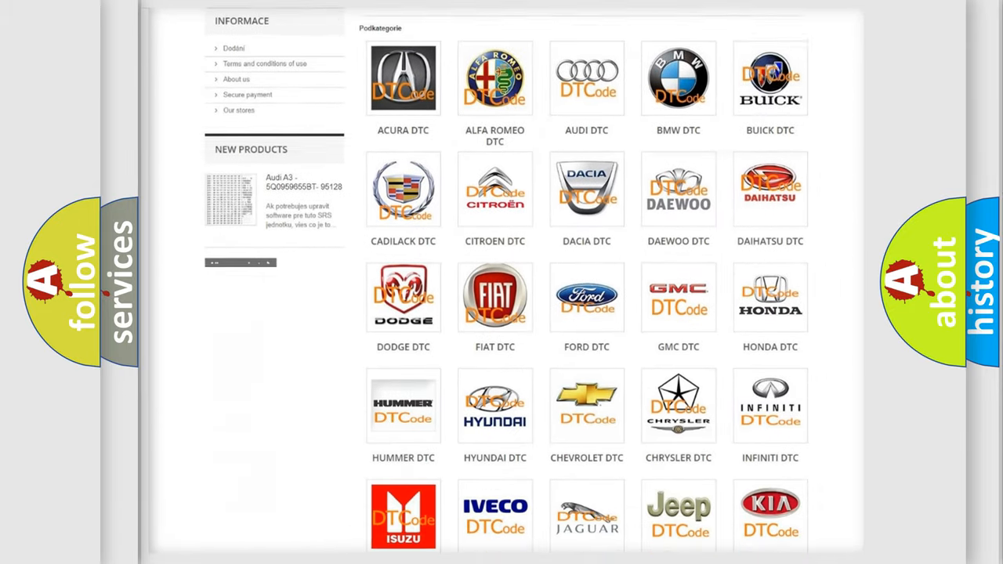
{"action": "scroll", "scroll_direction": "down", "scroll_amount": 3}
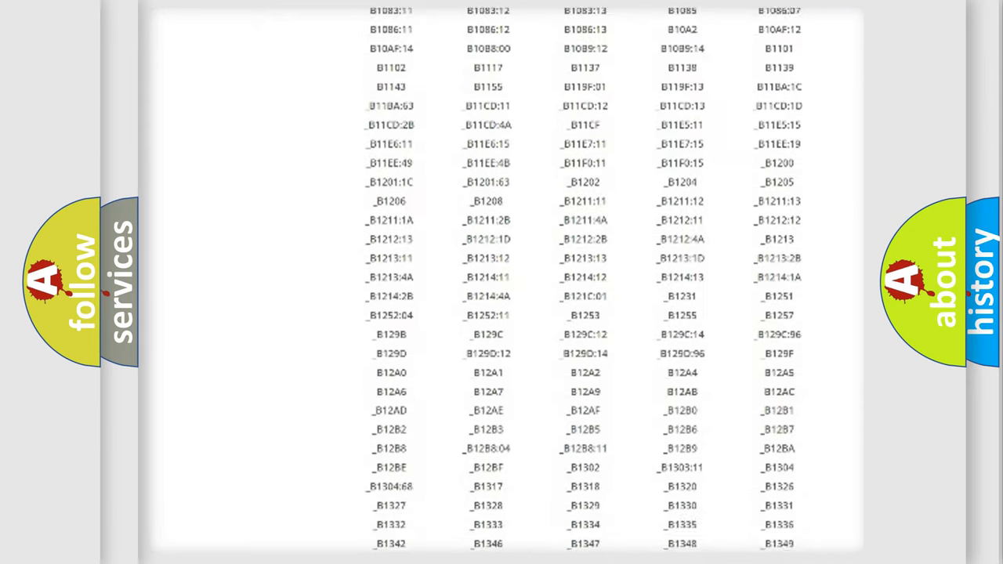
{"action": "scroll", "scroll_direction": "down", "scroll_amount": 3}
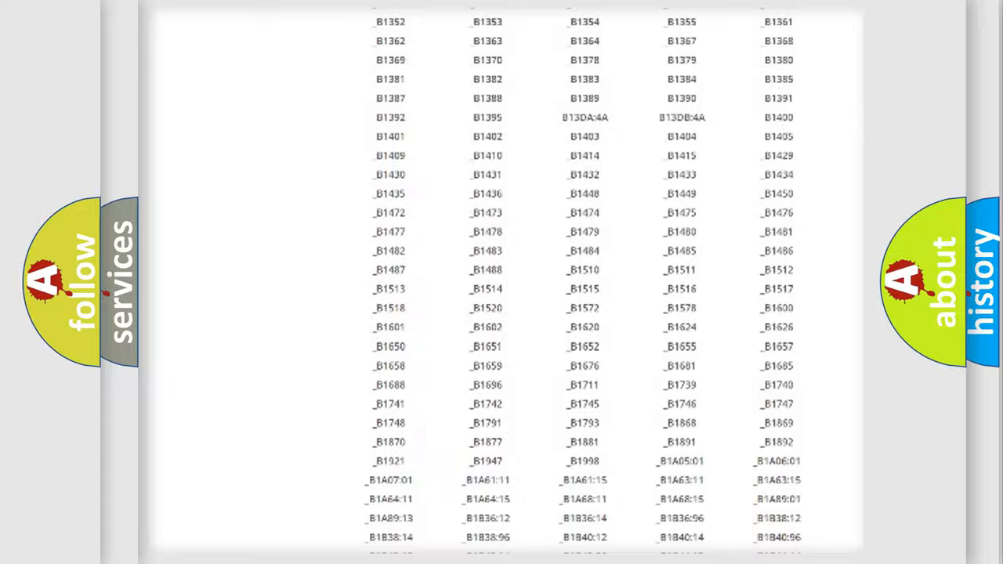
{"action": "scroll", "scroll_direction": "up", "scroll_amount": 3}
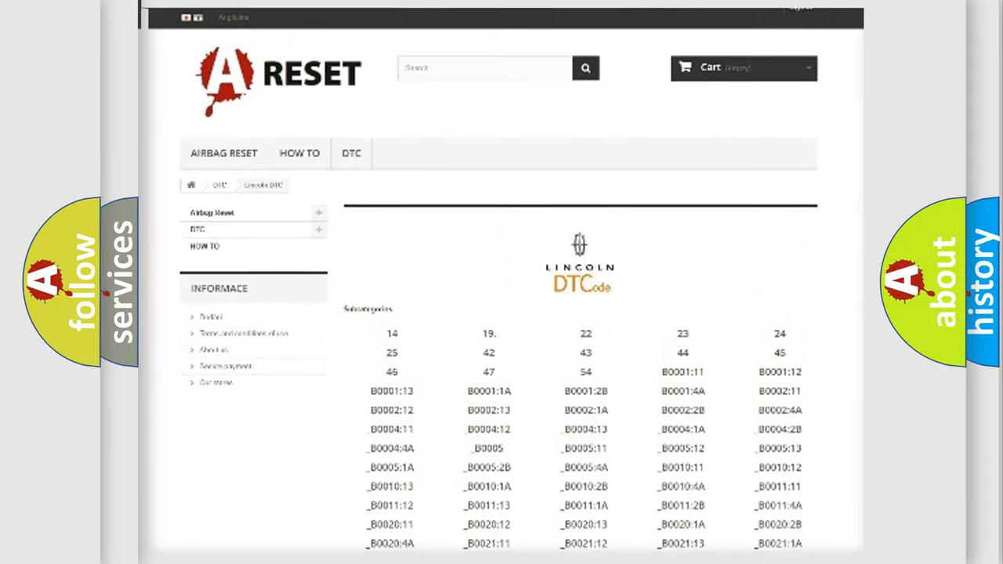